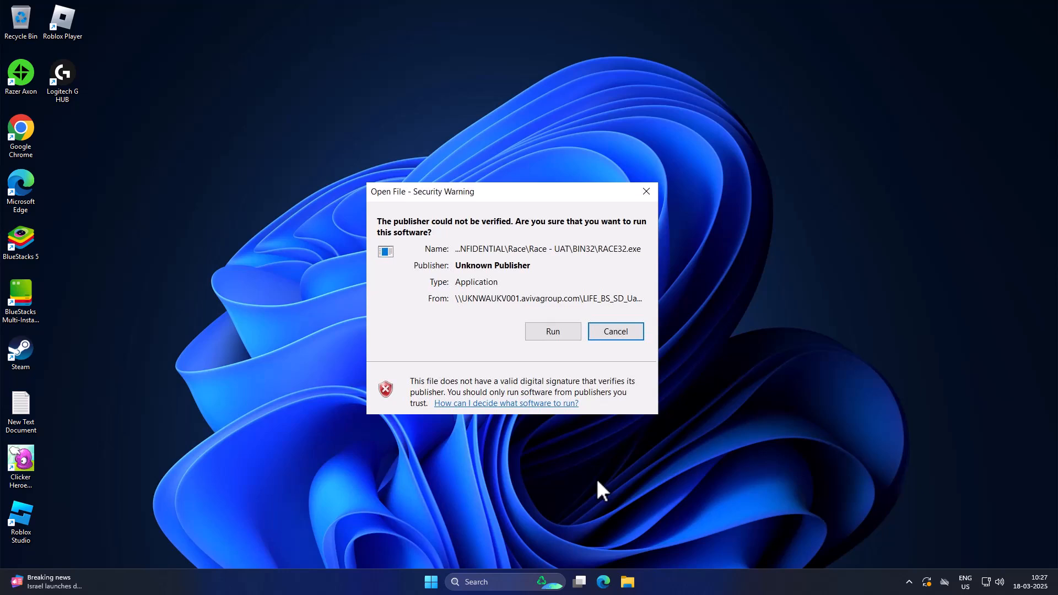
{"action": "mouse_move", "coordinate": [601, 491]}
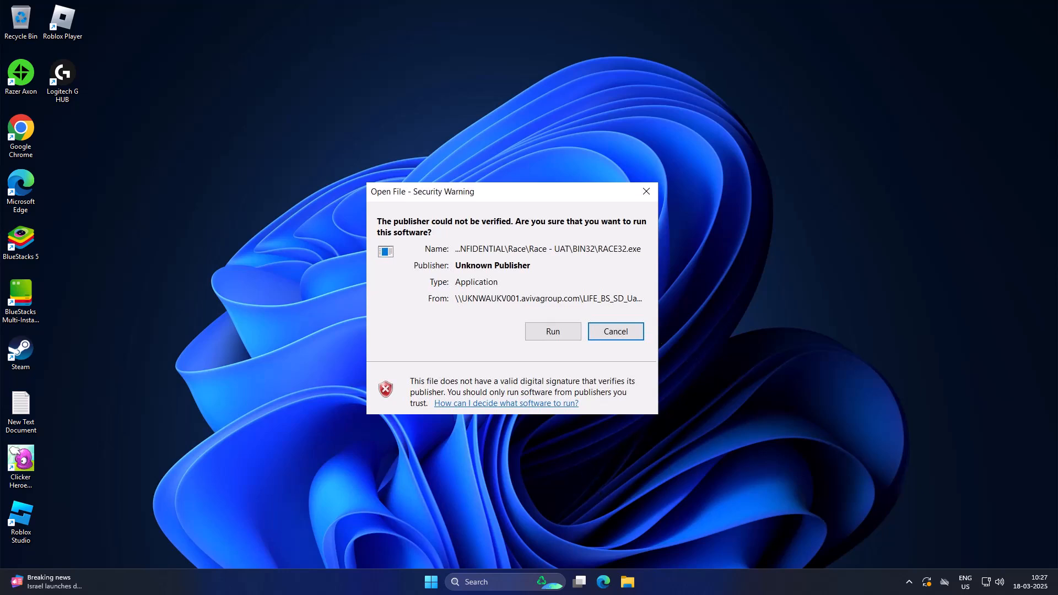
- Cancel the Open File security warning for RACE32.exe without running it
{"action": "left_click", "coordinate": [502, 582]}
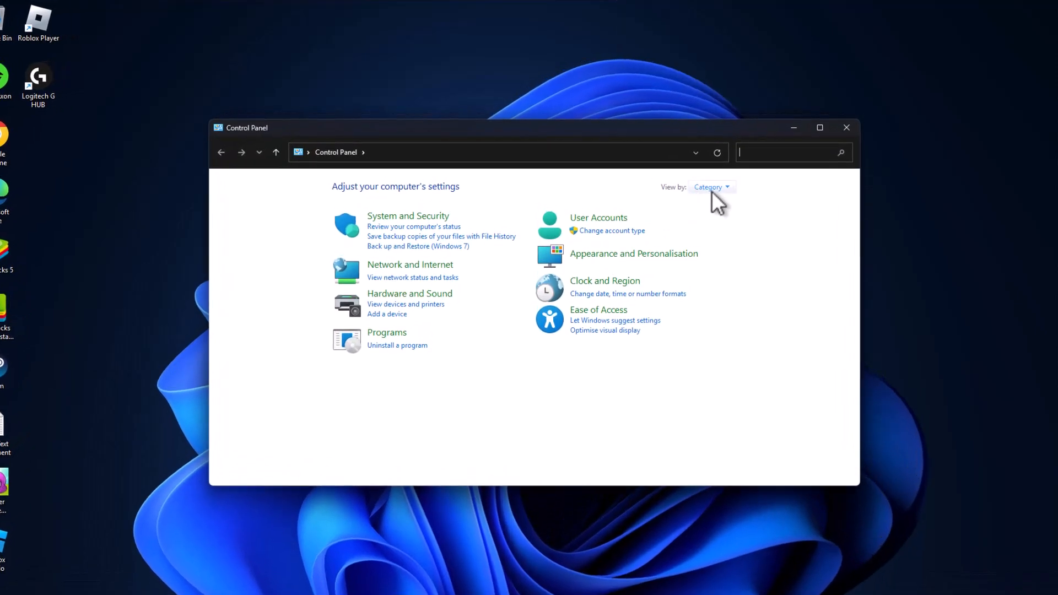
- Show Control Panel as small icons and reach Custom level for the Internet zone in Internet Options Security
{"action": "left_click", "coordinate": [710, 187]}
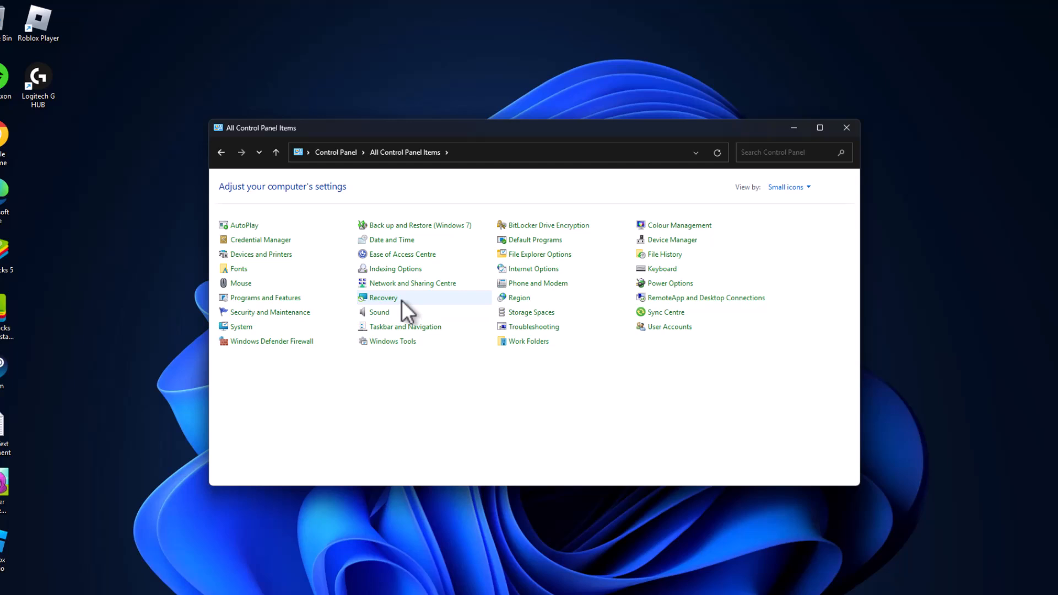
{"action": "mouse_move", "coordinate": [451, 304]}
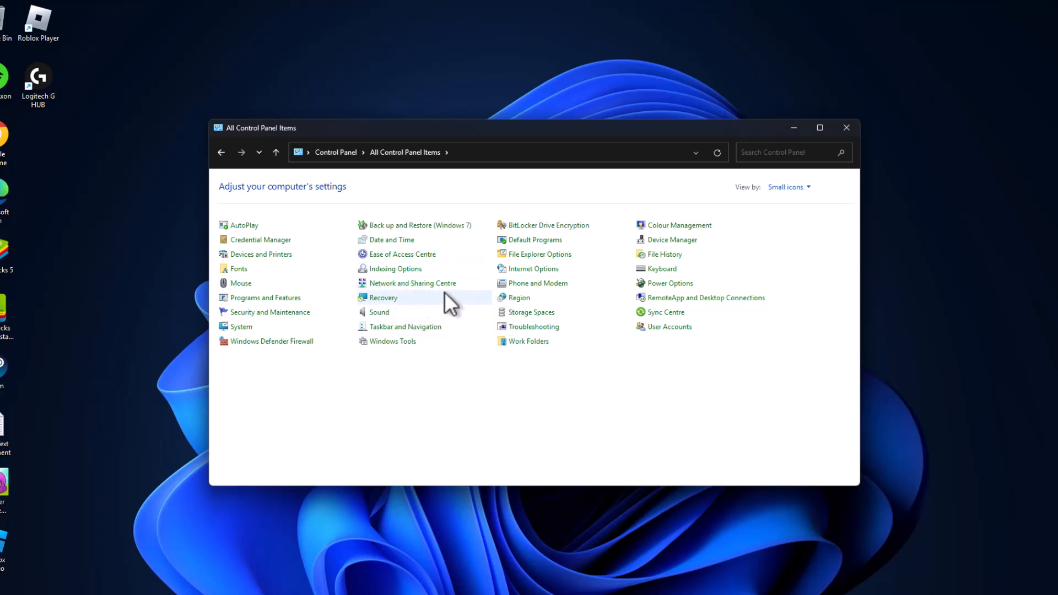
{"action": "left_click", "coordinate": [532, 269]}
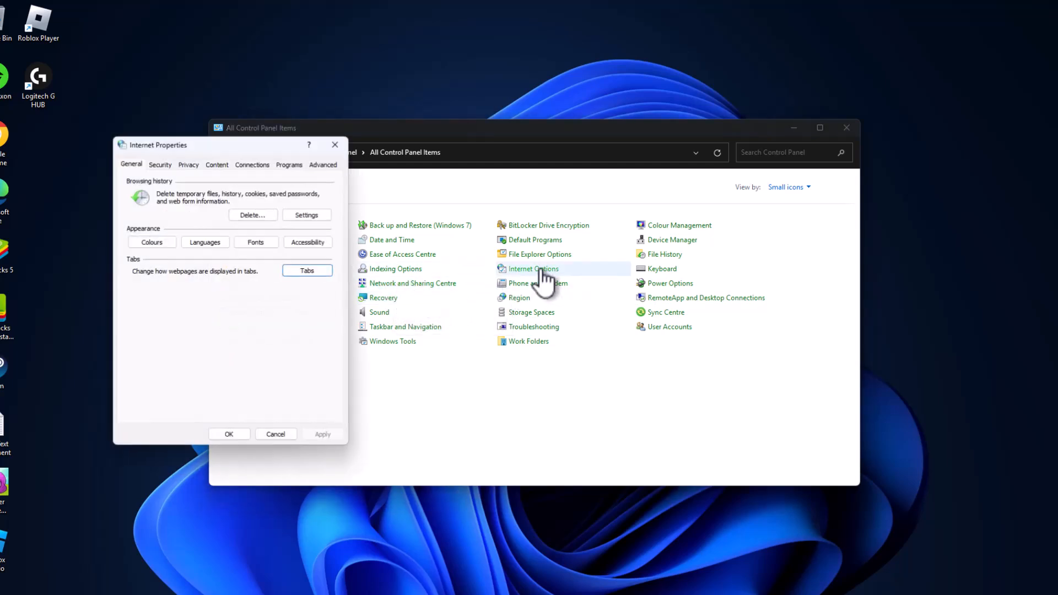
{"action": "left_click", "coordinate": [160, 165]}
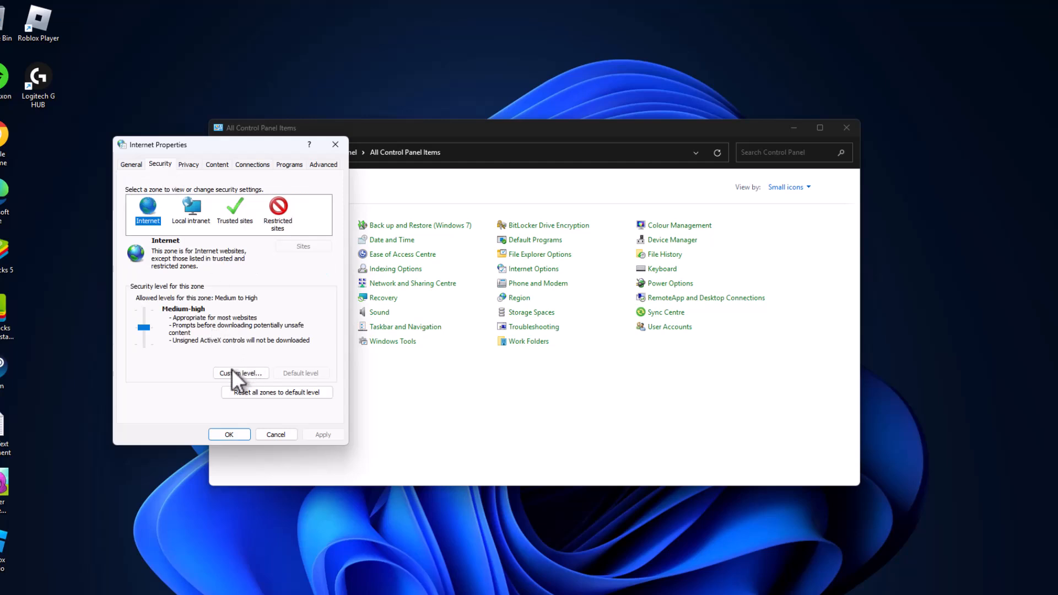
{"action": "left_click", "coordinate": [241, 374]}
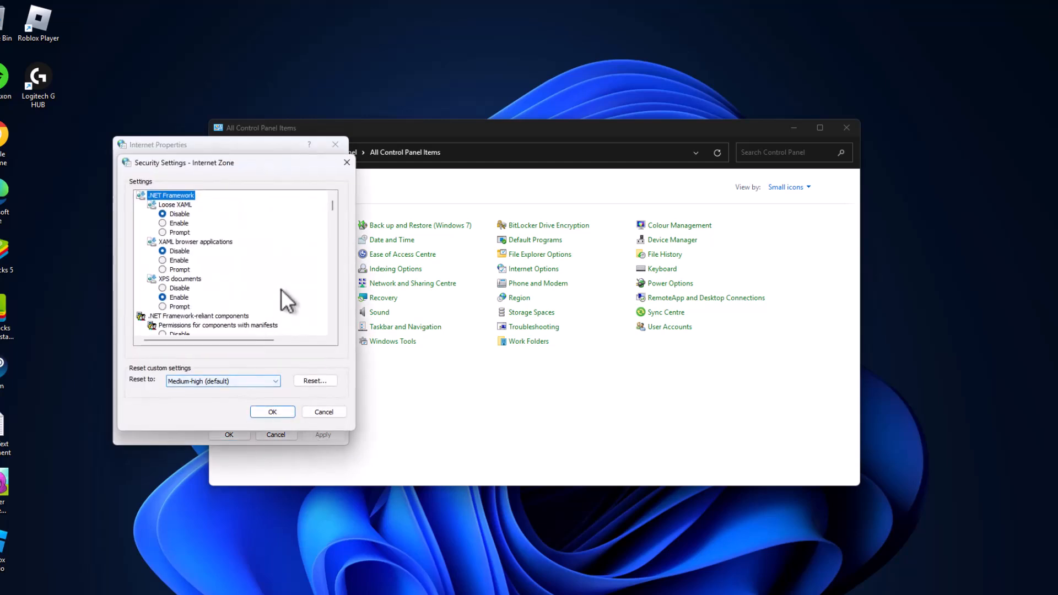
{"action": "mouse_move", "coordinate": [315, 263]}
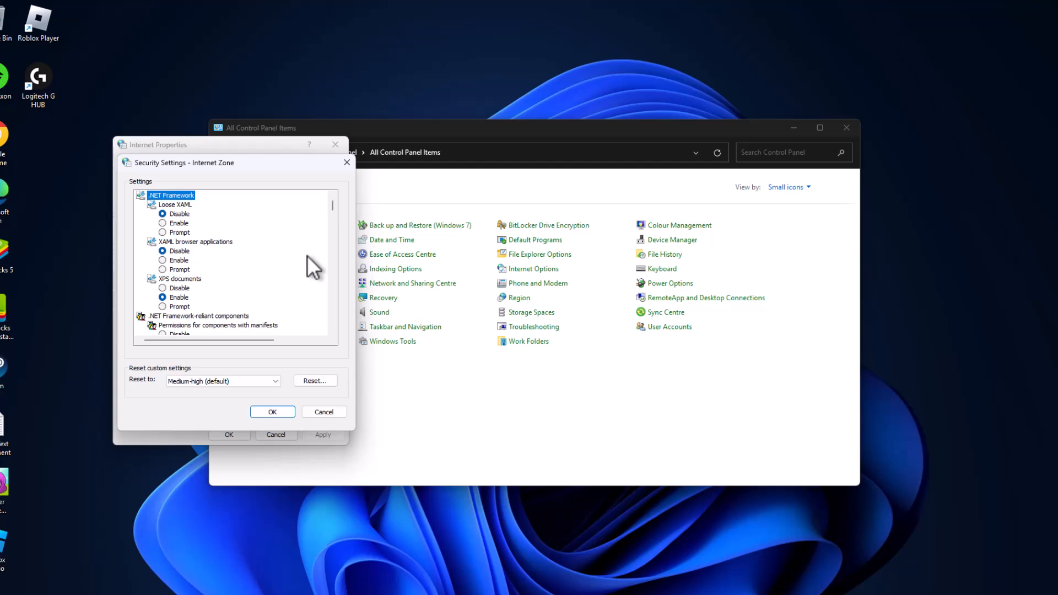
{"action": "scroll", "scroll_direction": "down", "scroll_amount": 3}
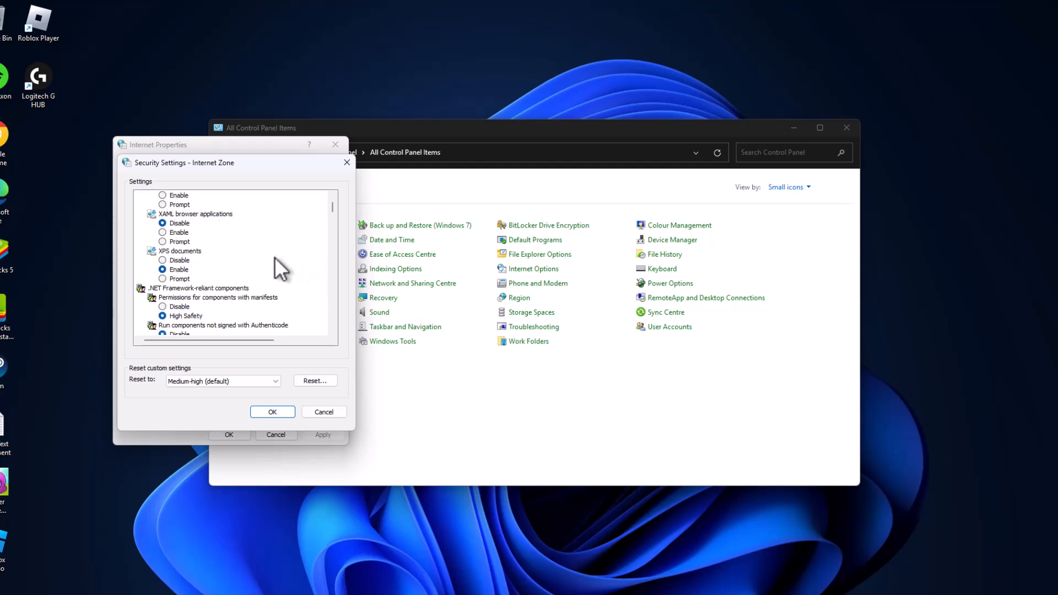
{"action": "scroll", "scroll_direction": "down", "scroll_amount": 3}
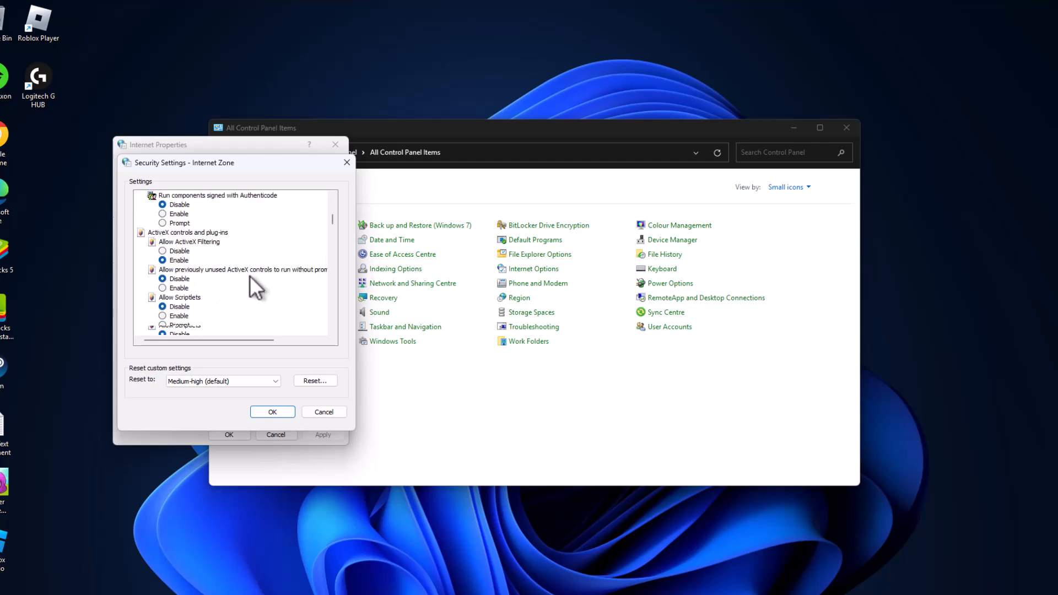
{"action": "scroll", "scroll_direction": "down", "scroll_amount": 3}
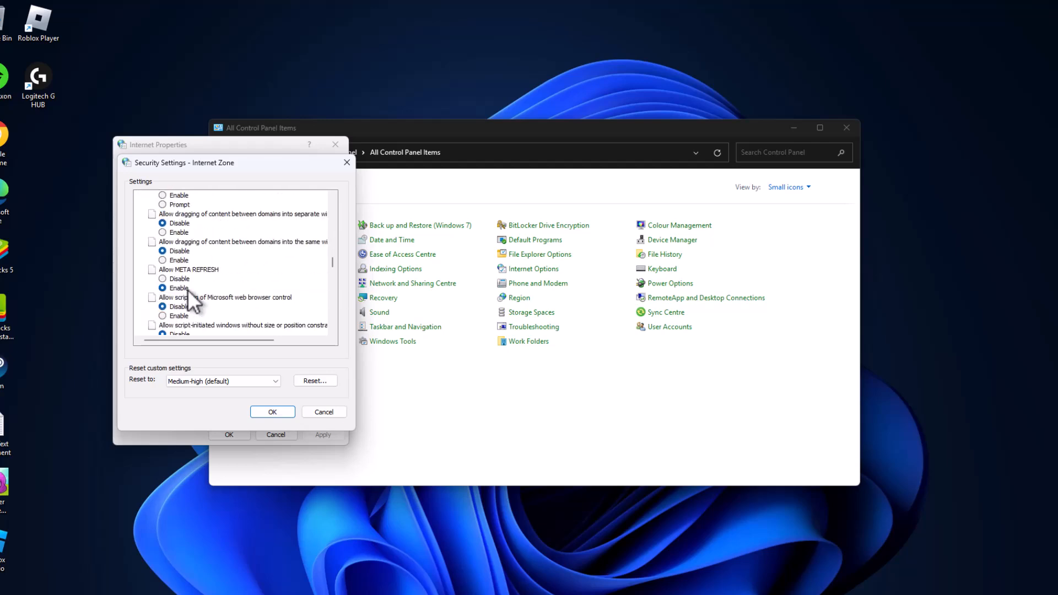
{"action": "scroll", "scroll_direction": "down", "scroll_amount": 3}
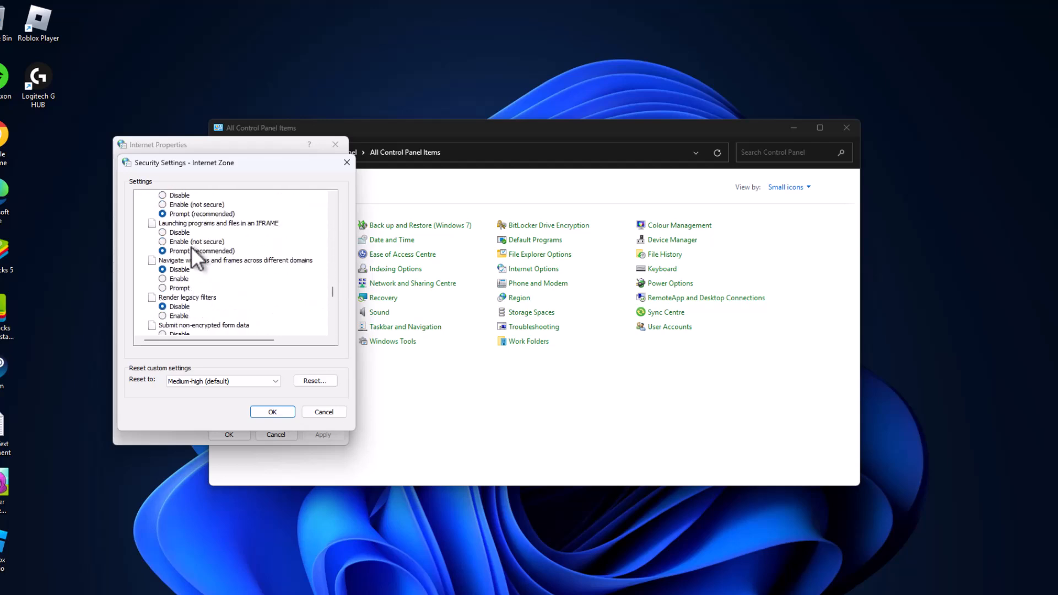
{"action": "scroll", "scroll_direction": "up", "scroll_amount": 3}
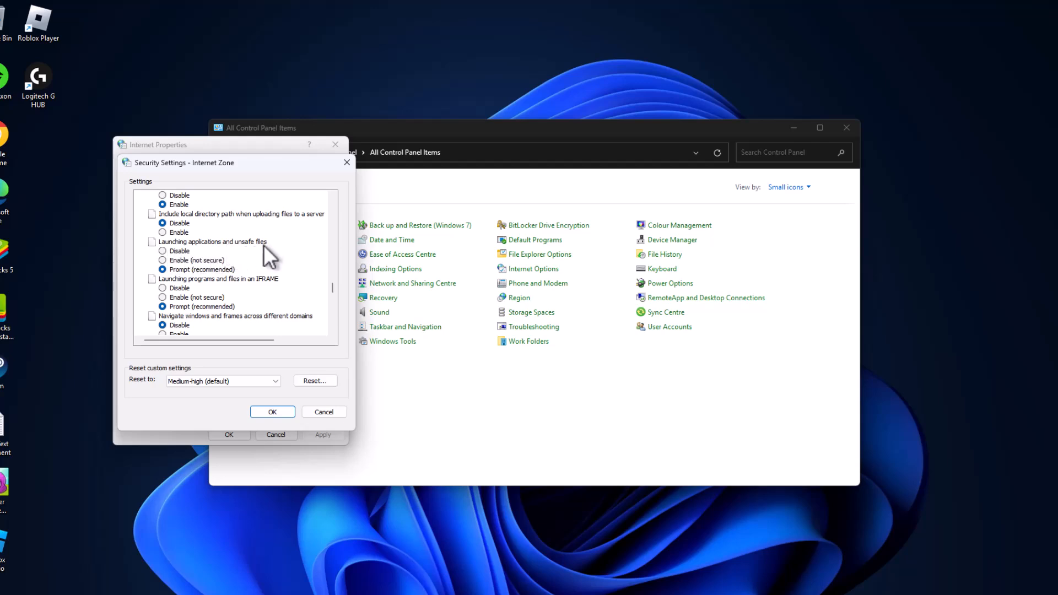
- Set 'Launching applications and unsafe files' to Enable (not secure)
{"action": "left_click", "coordinate": [163, 260]}
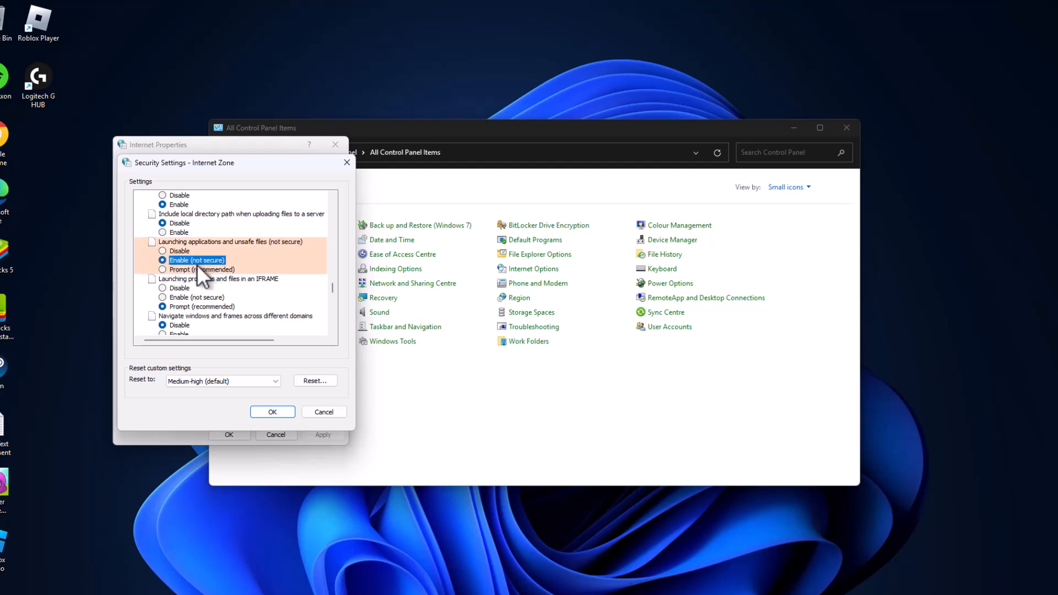
{"action": "mouse_move", "coordinate": [223, 296]}
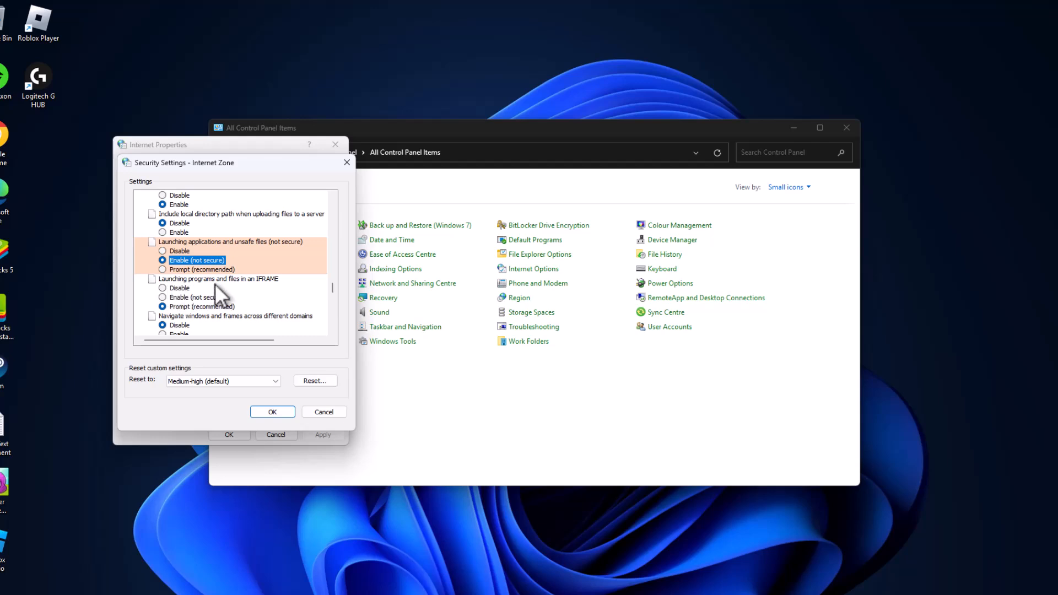
{"action": "mouse_move", "coordinate": [262, 296]}
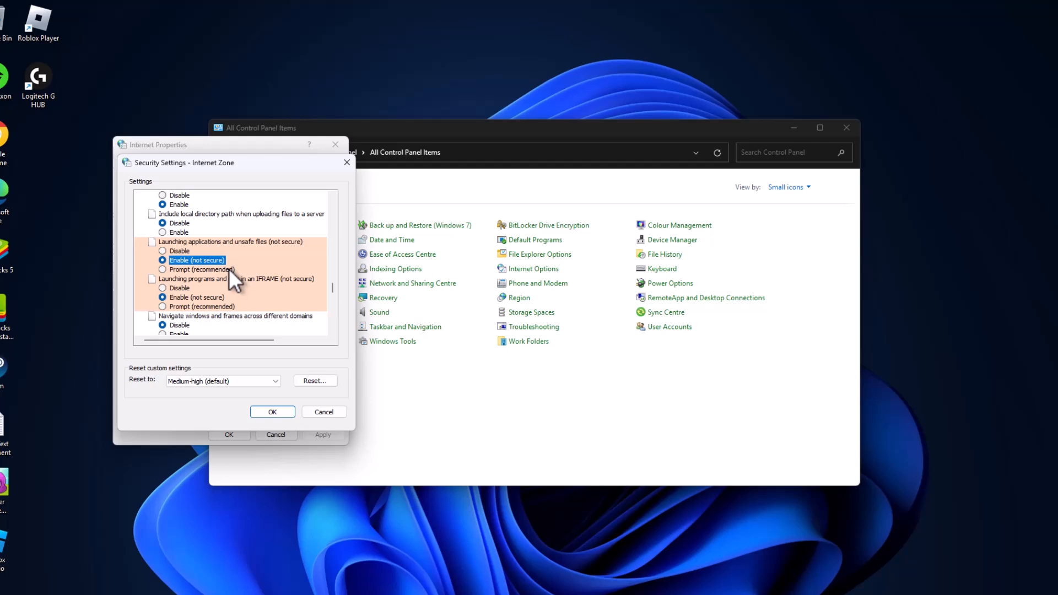
{"action": "mouse_move", "coordinate": [234, 302]}
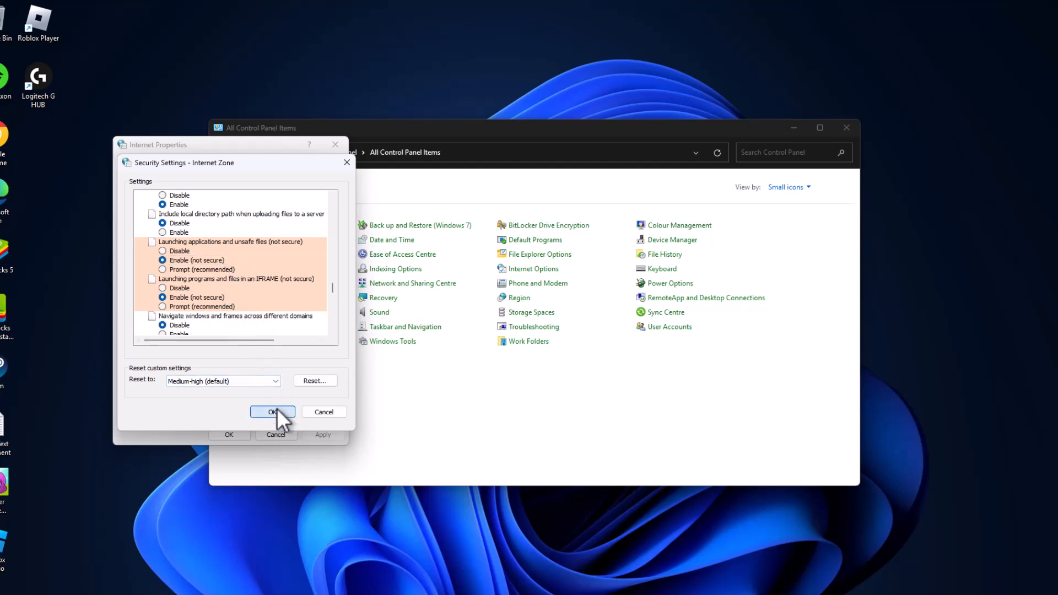
- Confirm Security Settings and Internet Properties with OK, then close Control Panel
{"action": "left_click", "coordinate": [272, 412]}
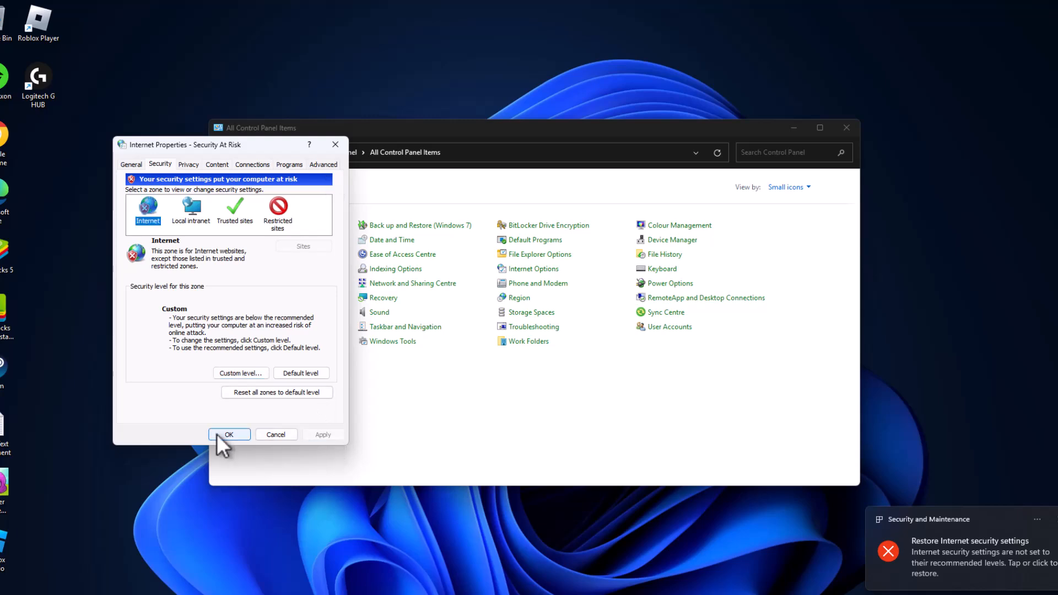
{"action": "left_click", "coordinate": [229, 434]}
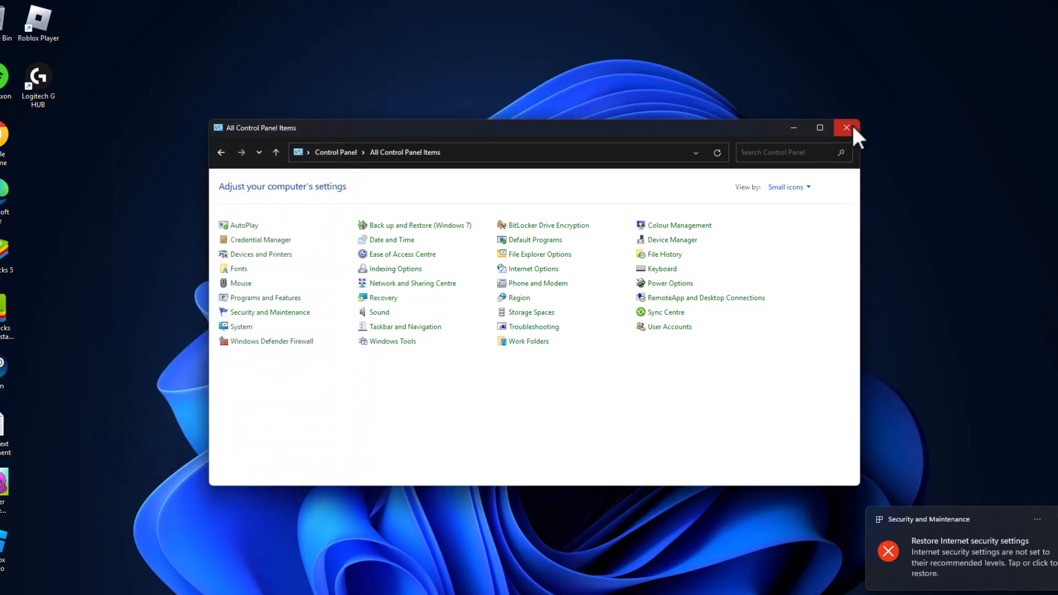
{"action": "left_click", "coordinate": [846, 128]}
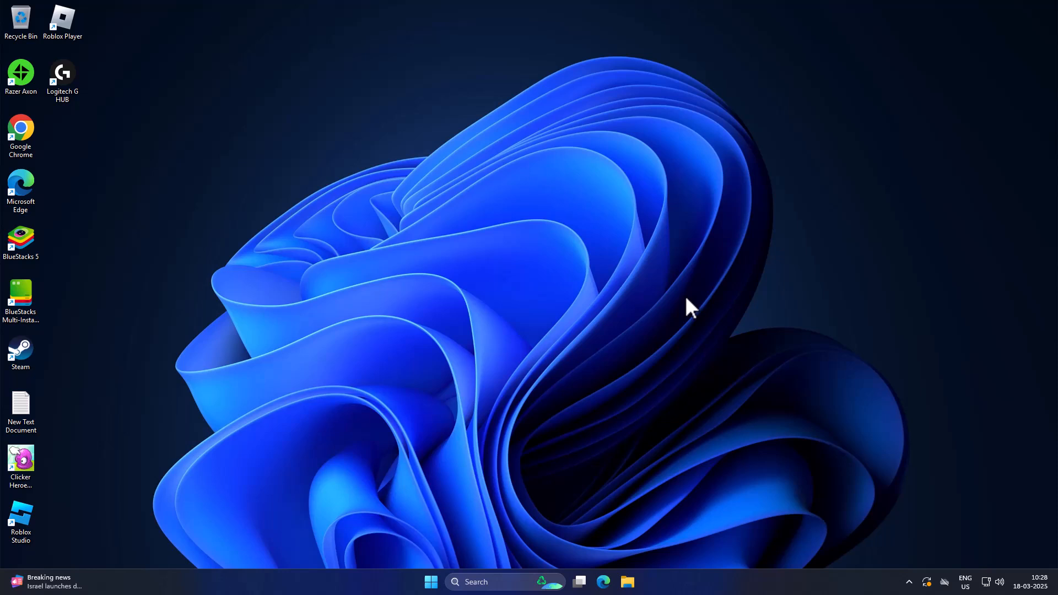